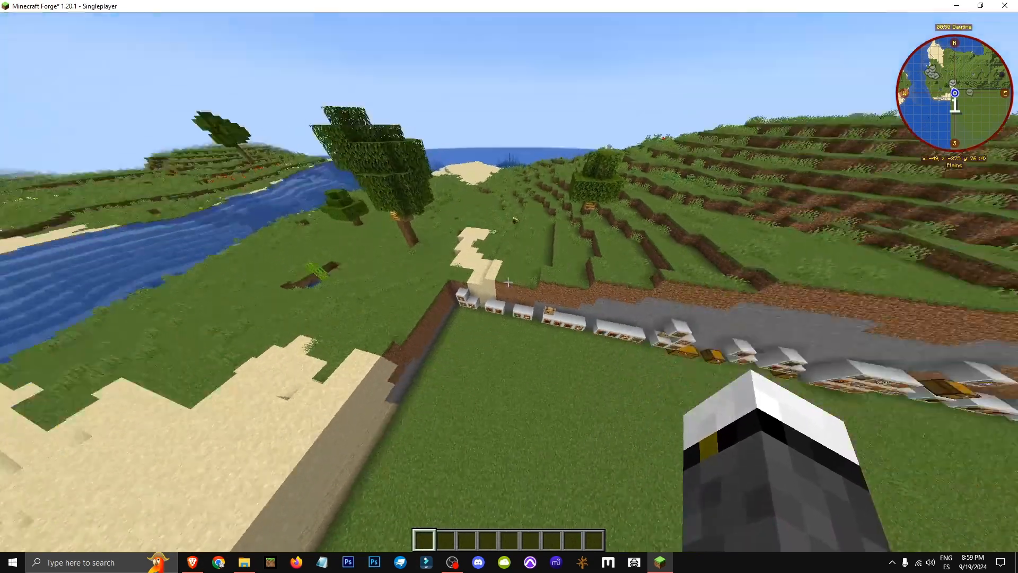
Filter Born in Chaos files to Forge, then download the newest 1.20.1 file.
{"action": "left_click", "coordinate": [192, 562]}
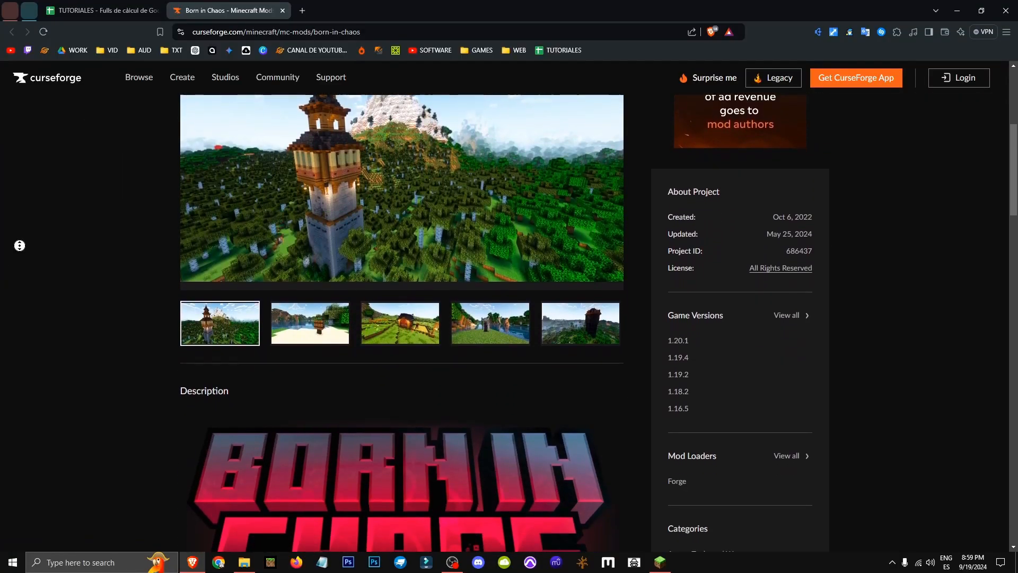
{"action": "scroll", "scroll_direction": "up", "scroll_amount": 3}
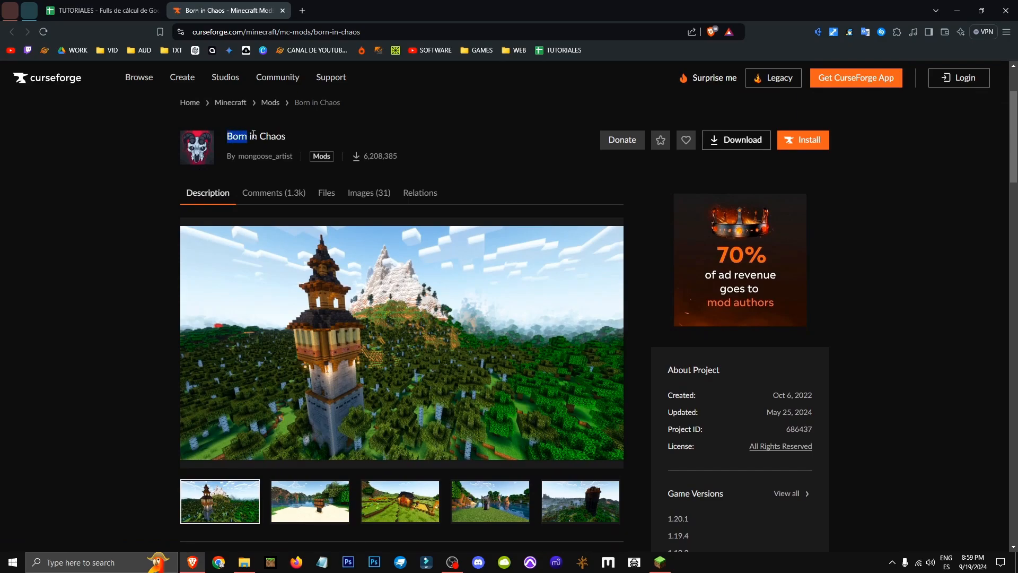
{"action": "scroll", "scroll_direction": "down", "scroll_amount": 3}
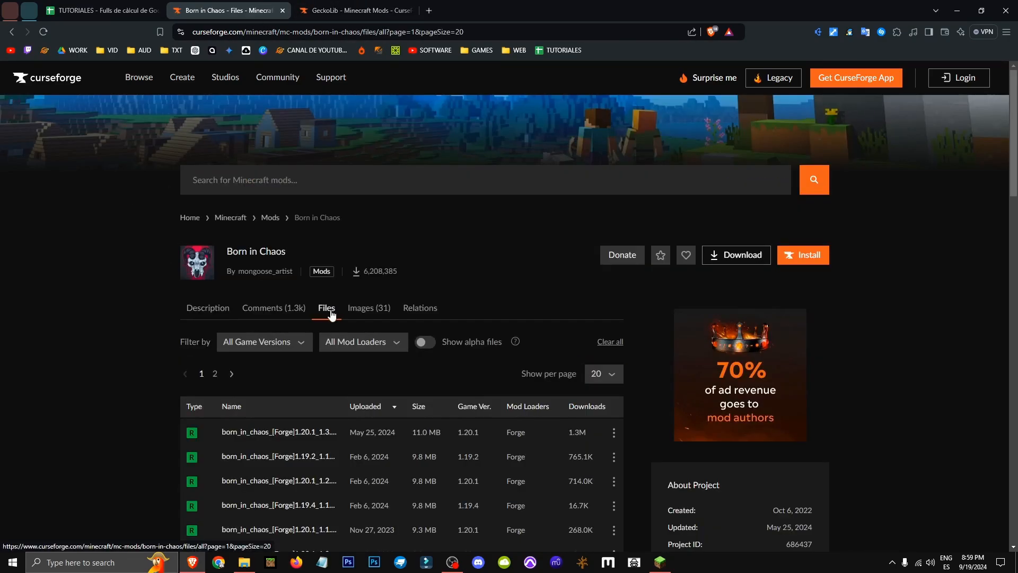
{"action": "left_click", "coordinate": [362, 341]}
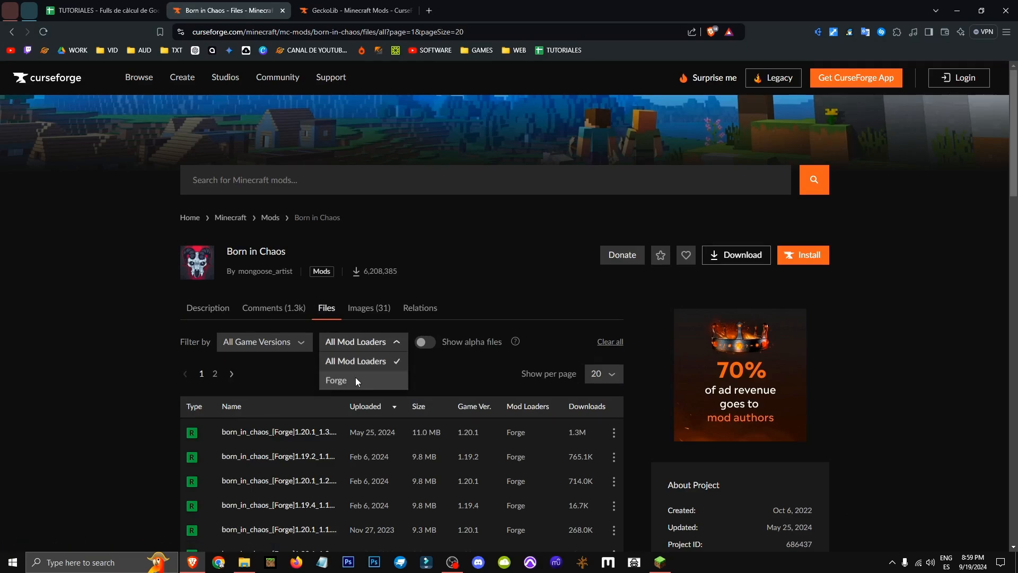
{"action": "left_click", "coordinate": [336, 379]}
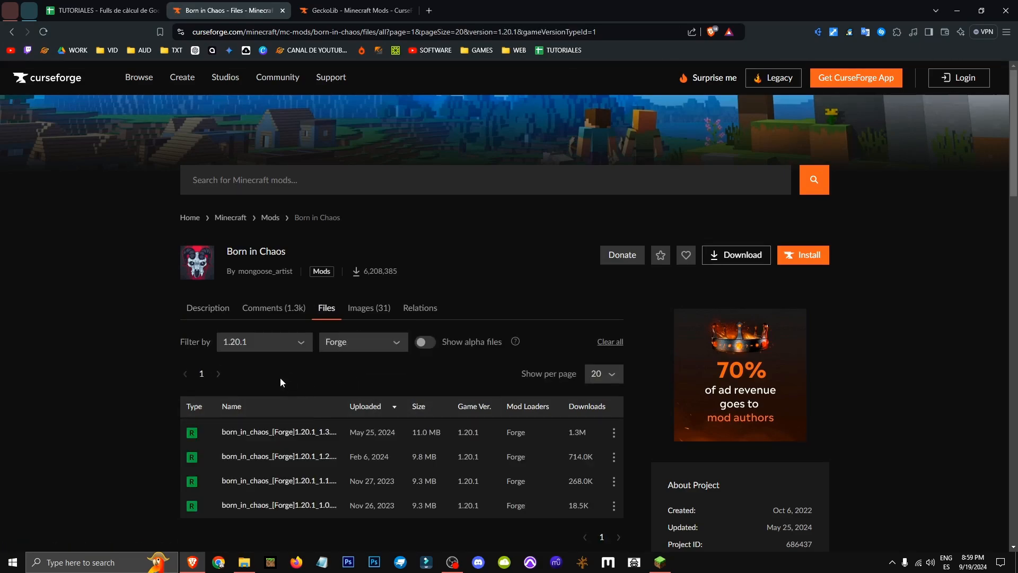
{"action": "left_click", "coordinate": [613, 432]}
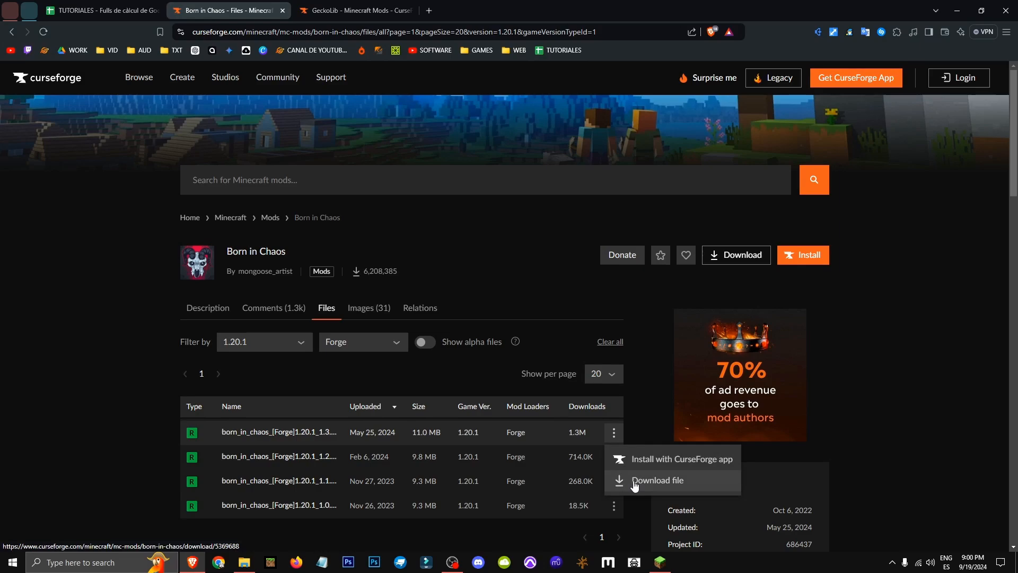
{"action": "left_click", "coordinate": [656, 480]}
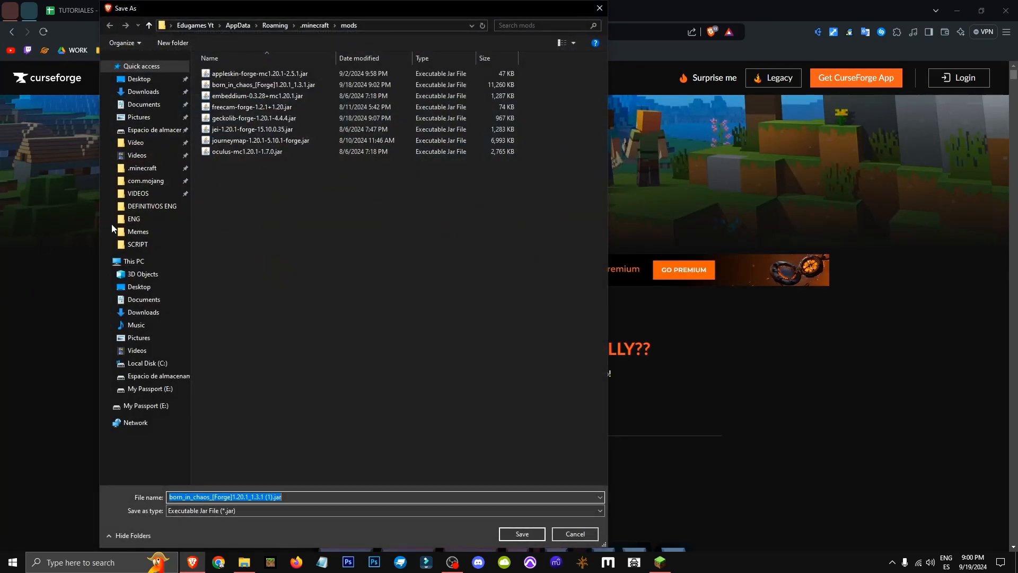
{"action": "mouse_move", "coordinate": [599, 8]}
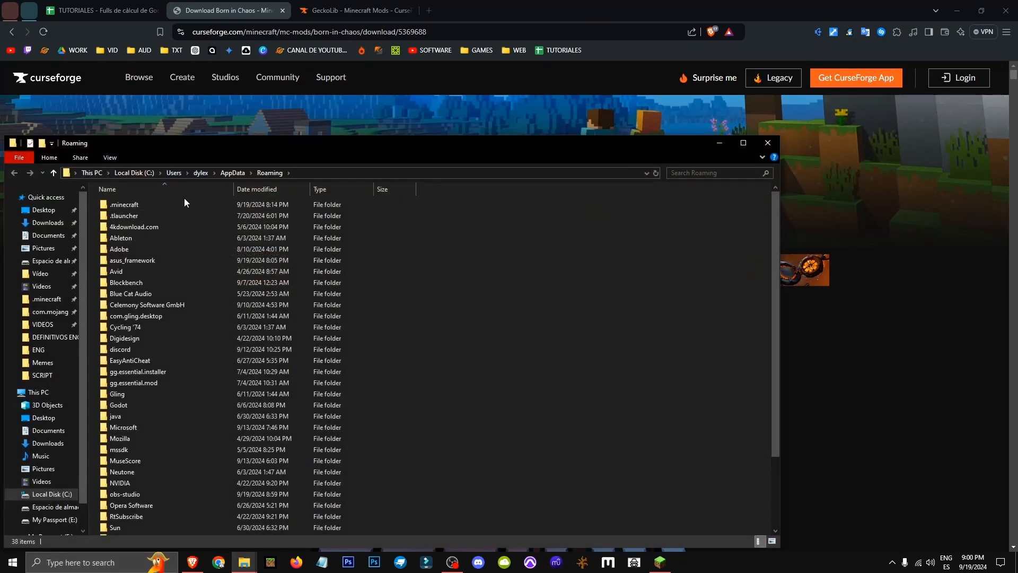
Open the .minecraft folder from AppData\Roaming in File Explorer.
{"action": "double_click", "coordinate": [123, 205]}
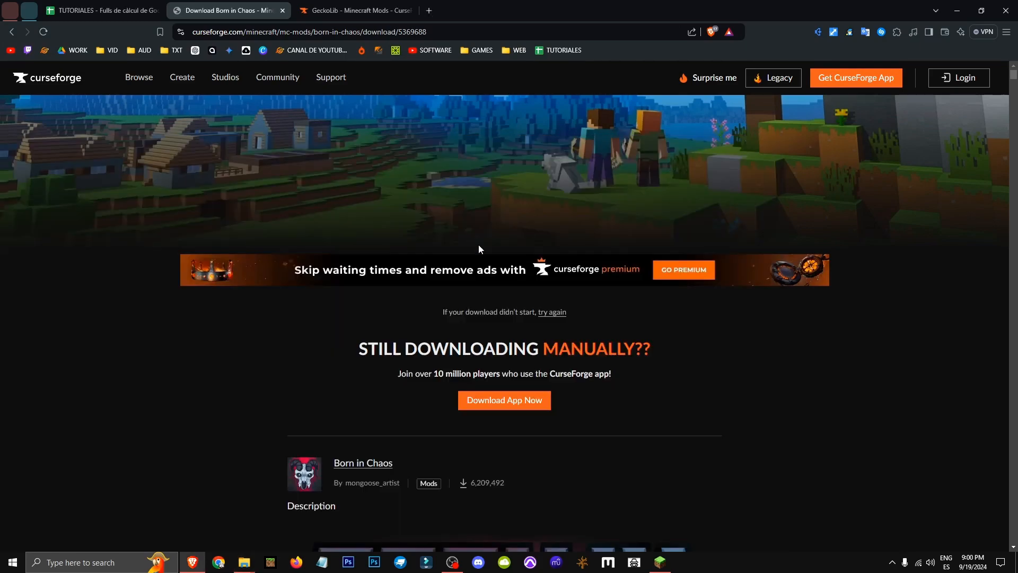
Return to the Born in Chaos files, filter to 1.20.1, and open the newest Forge file.
{"action": "left_click", "coordinate": [355, 11]}
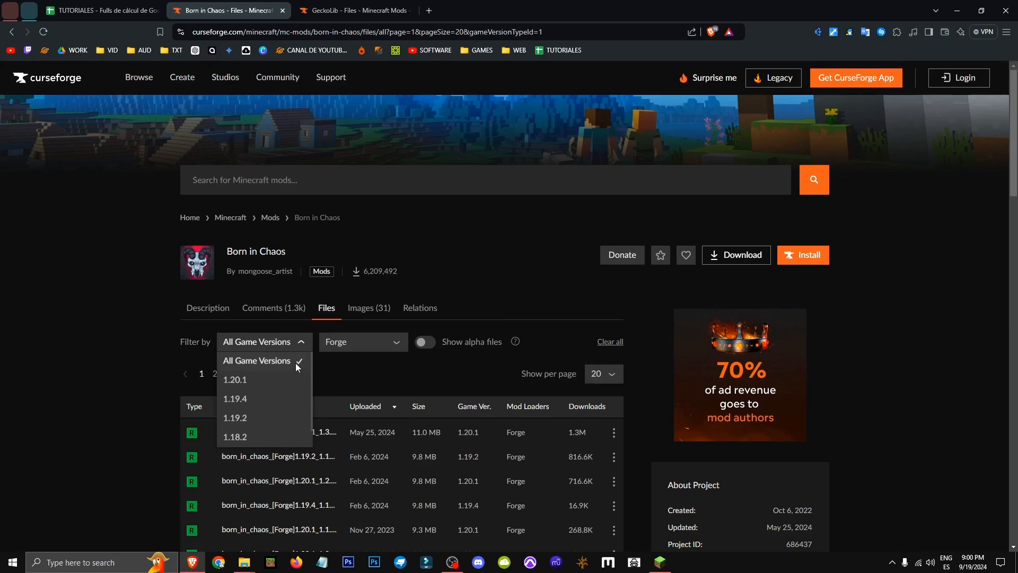
{"action": "left_click", "coordinate": [234, 380]}
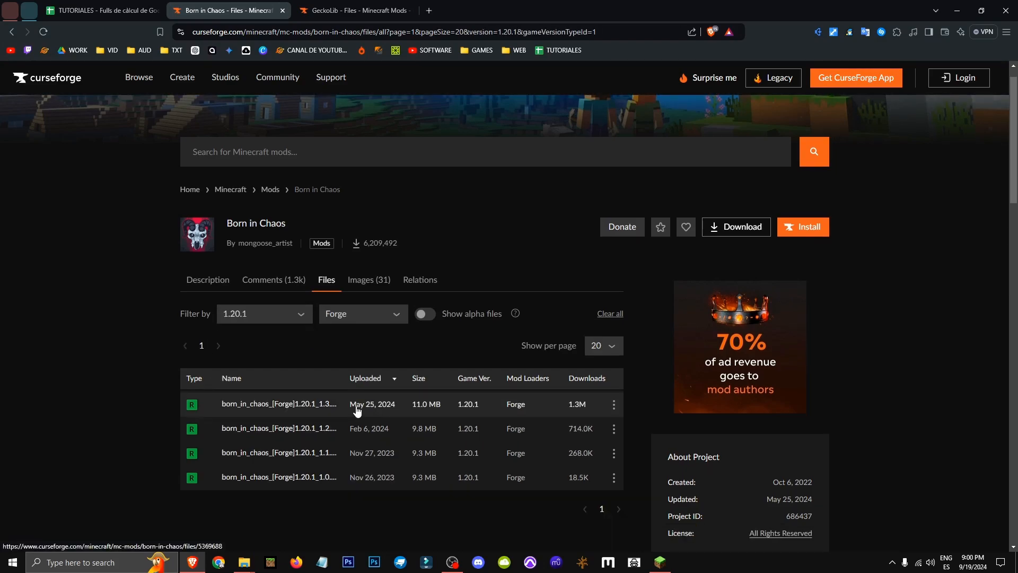
{"action": "mouse_move", "coordinate": [380, 419]}
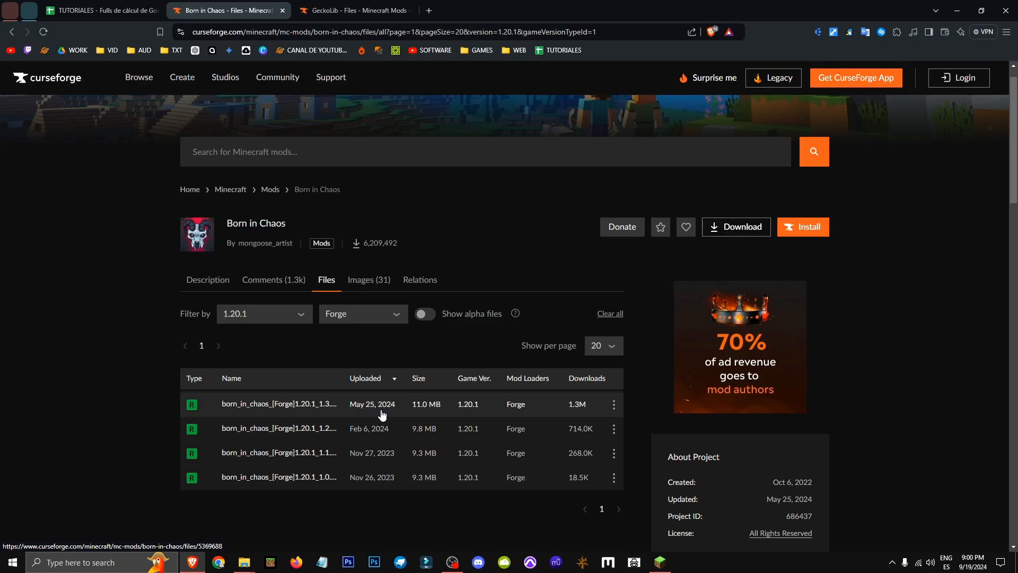
{"action": "left_click", "coordinate": [353, 11]}
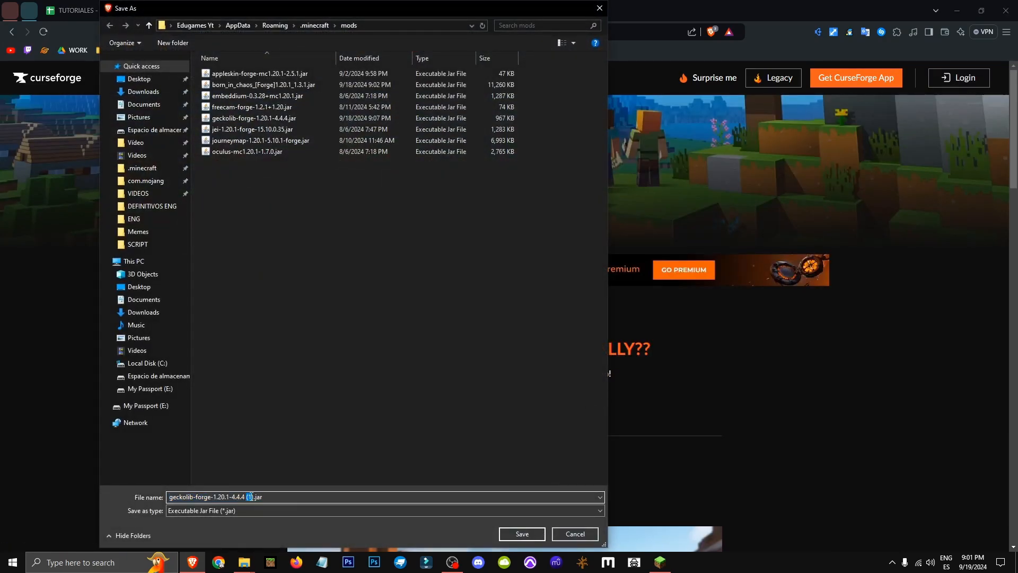
Save geckolib-forge-1.20.1-4.4.4.jar into the .minecraft\mods folder.
{"action": "left_click", "coordinate": [573, 533]}
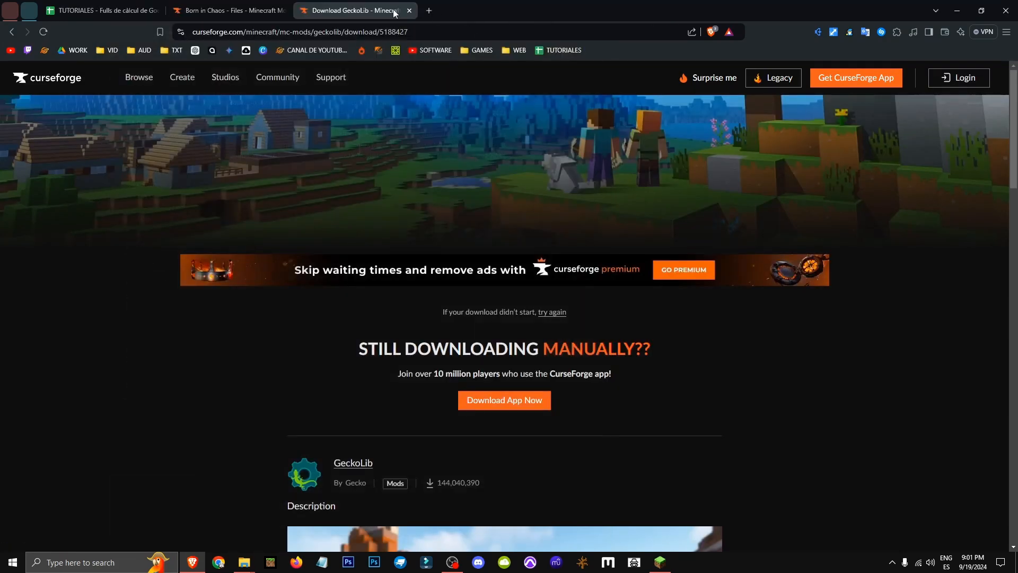